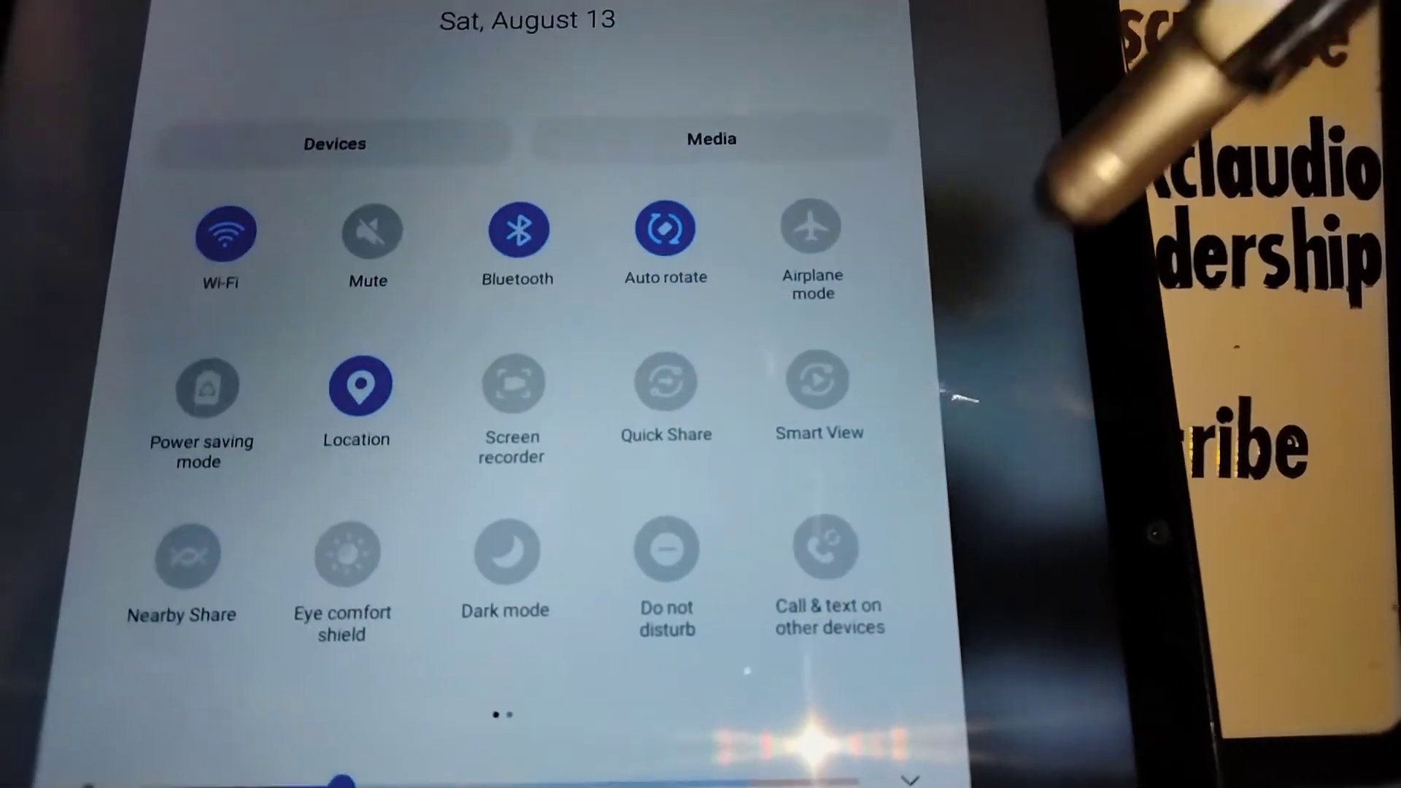
- Start Smart View screen mirroring so the Samsung 7 Series TV is listed
{"action": "left_click", "coordinate": [816, 380]}
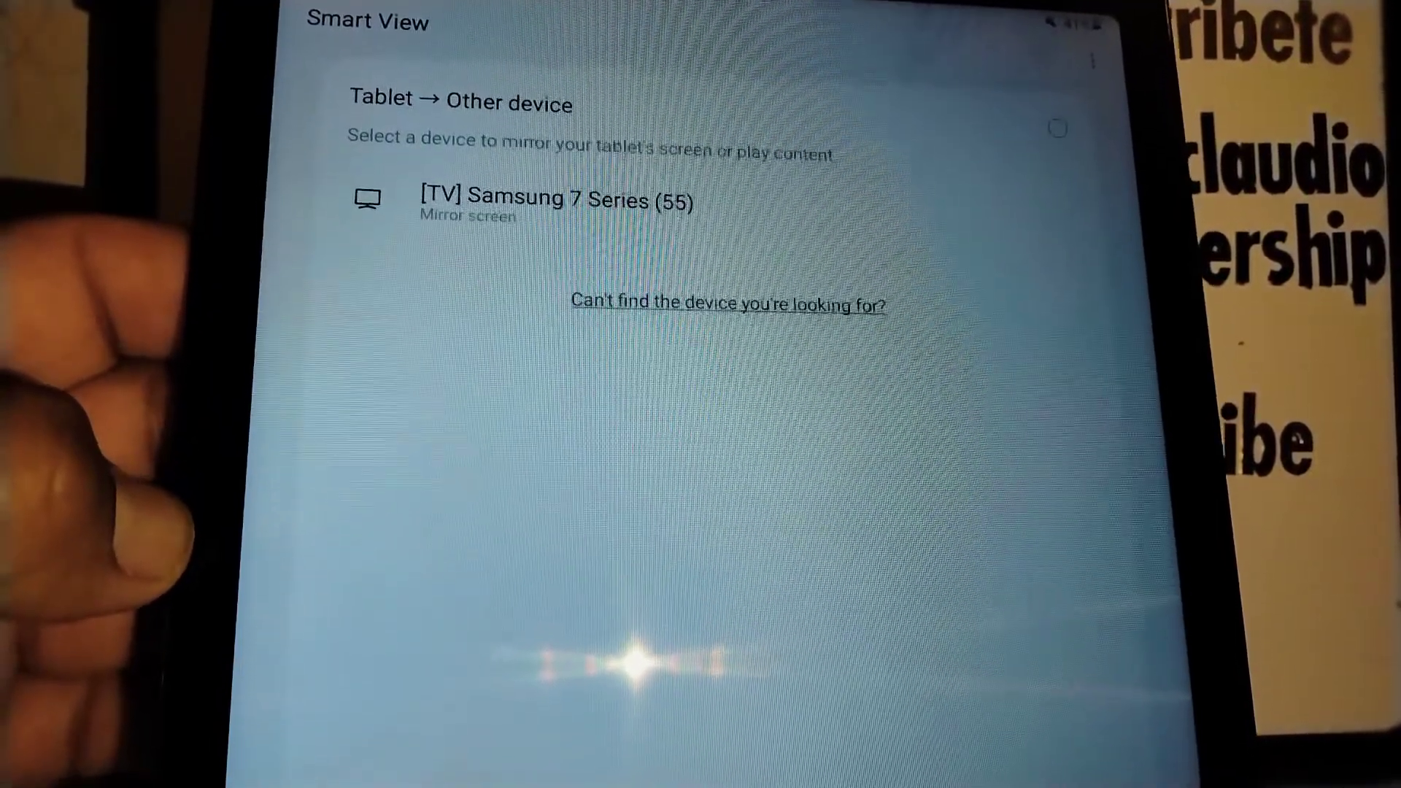
- Show the More options menu offering Settings and Help
{"action": "left_click", "coordinate": [727, 303]}
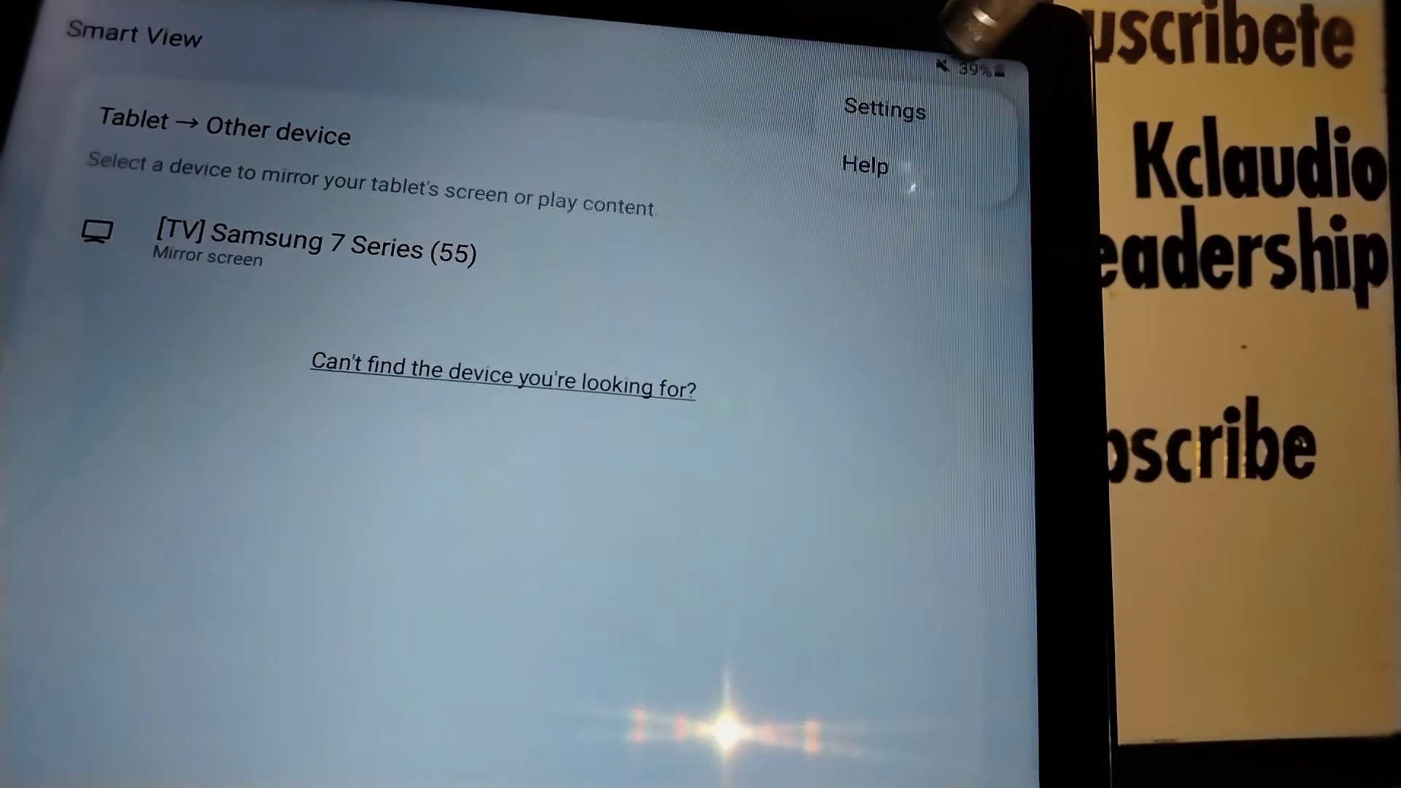
- Reach Smart View's app info page via its Settings version screen, showing no permissions allowed
{"action": "left_click", "coordinate": [883, 109]}
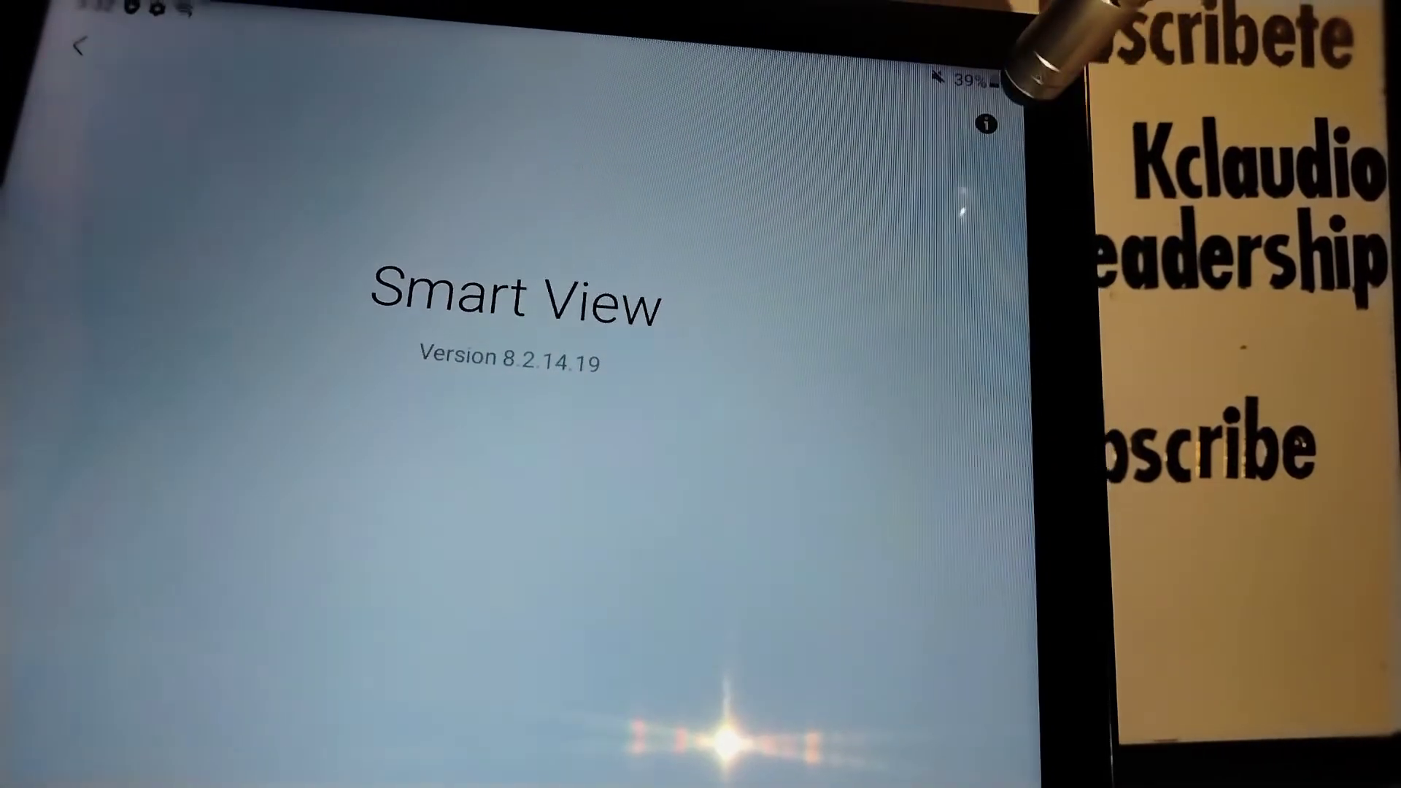
{"action": "left_click", "coordinate": [990, 122]}
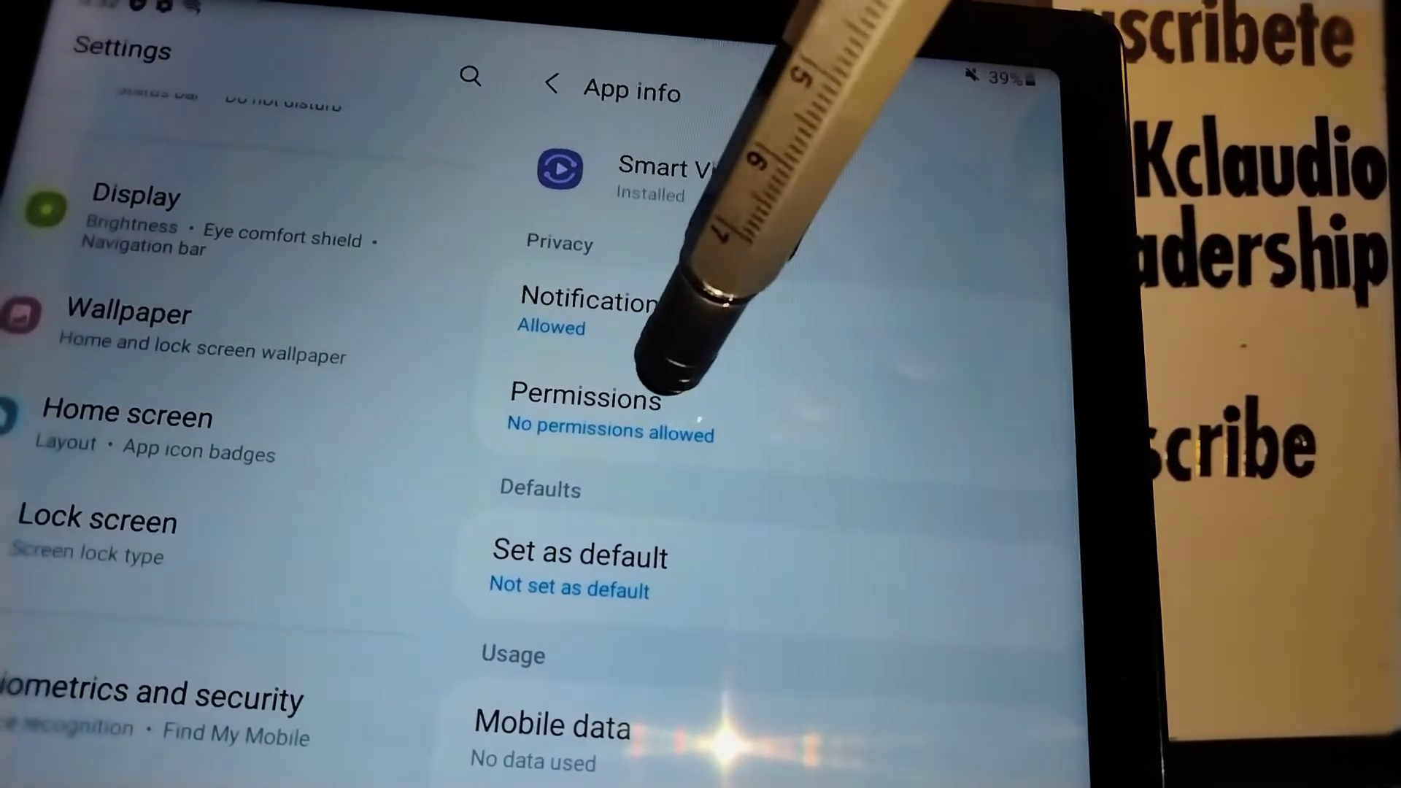
- Allow Smart View the Phone permission and Camera only while in use, then return to App info
{"action": "left_click", "coordinate": [583, 400]}
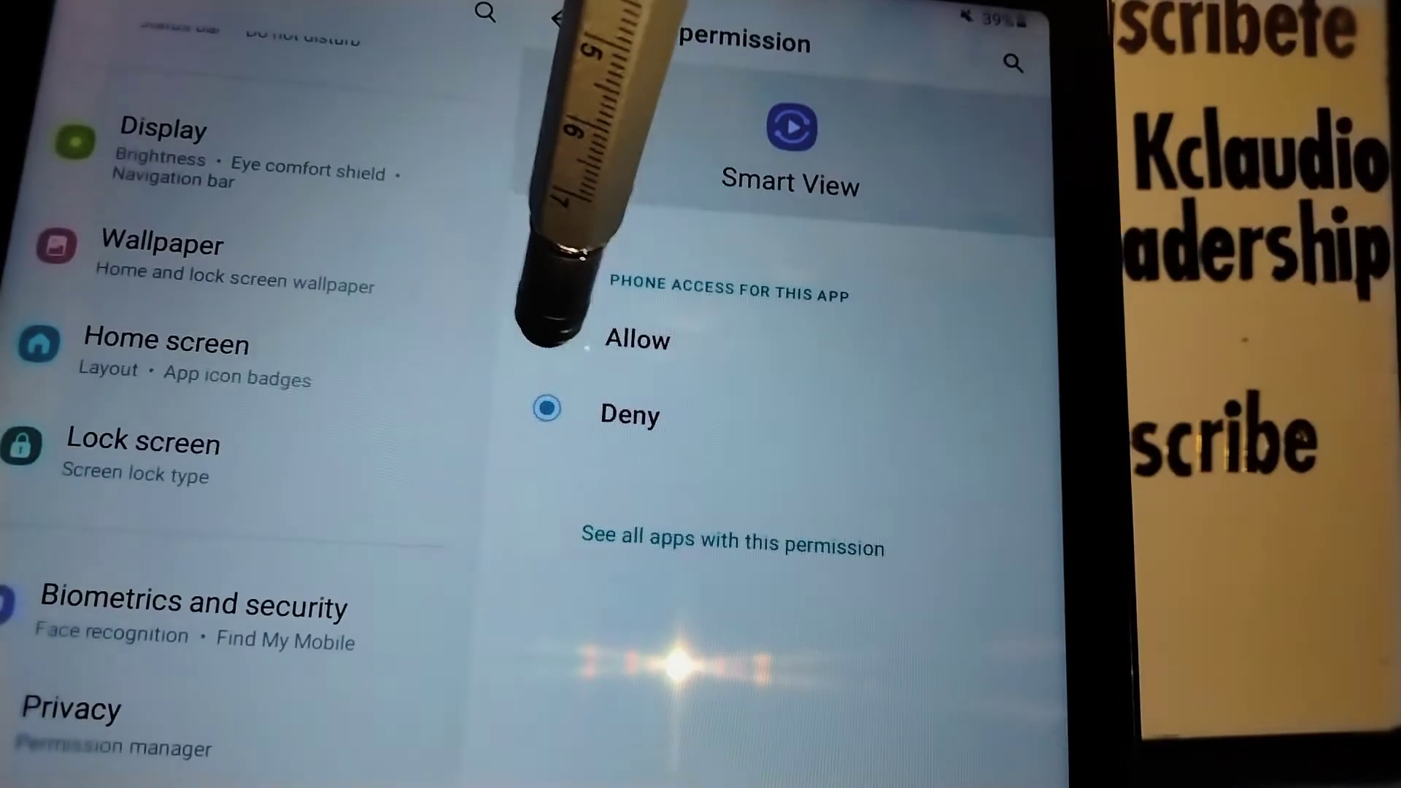
{"action": "left_click", "coordinate": [549, 340]}
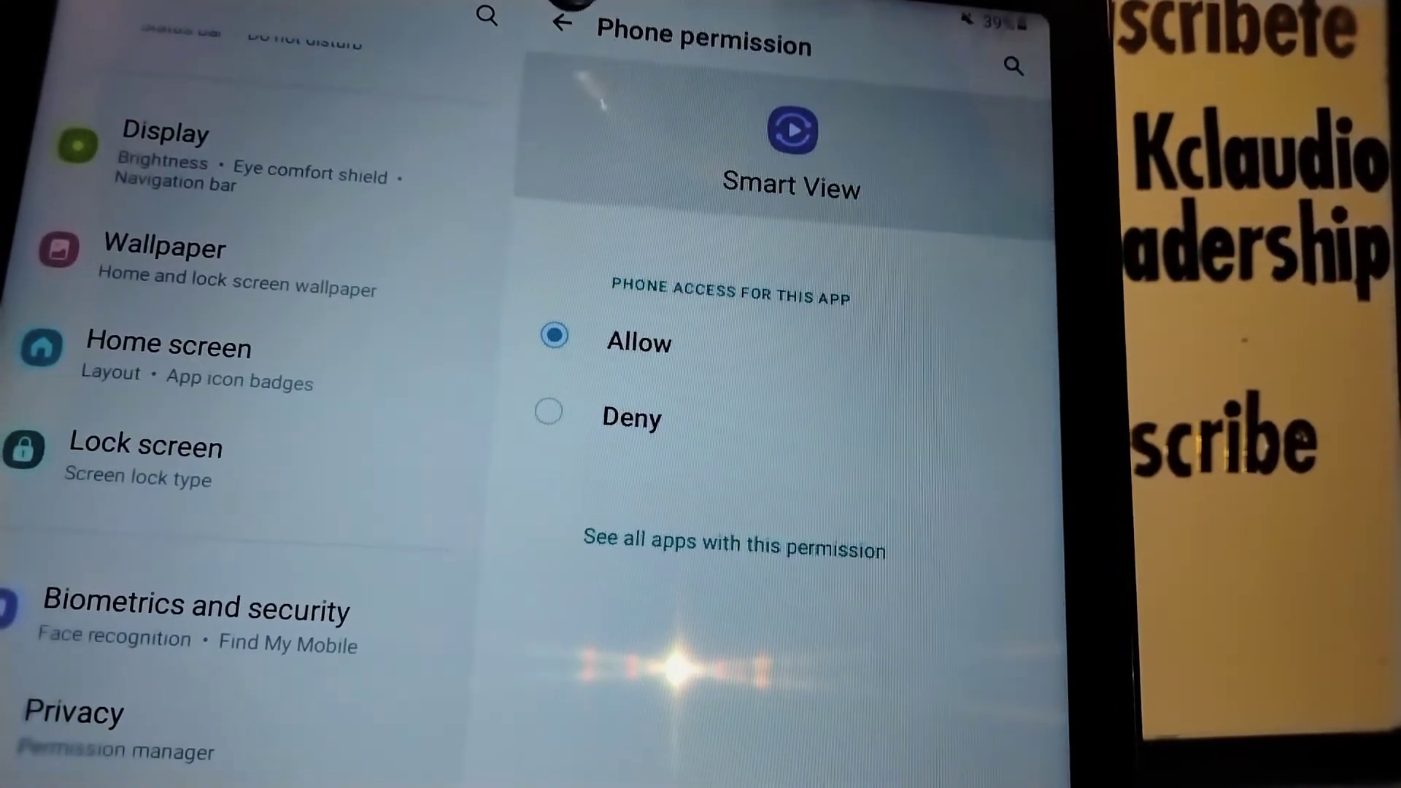
{"action": "left_click", "coordinate": [561, 22]}
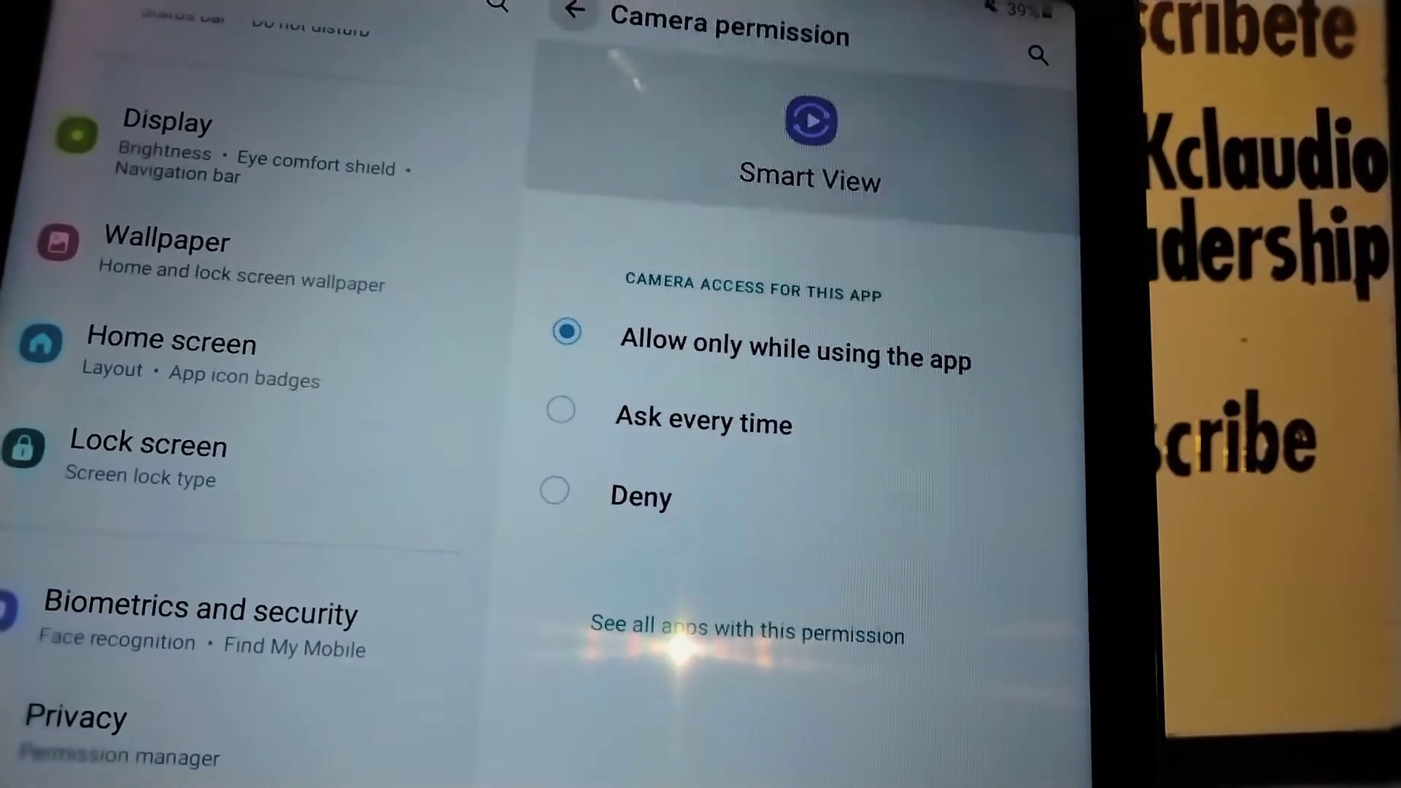
{"action": "left_click", "coordinate": [572, 21]}
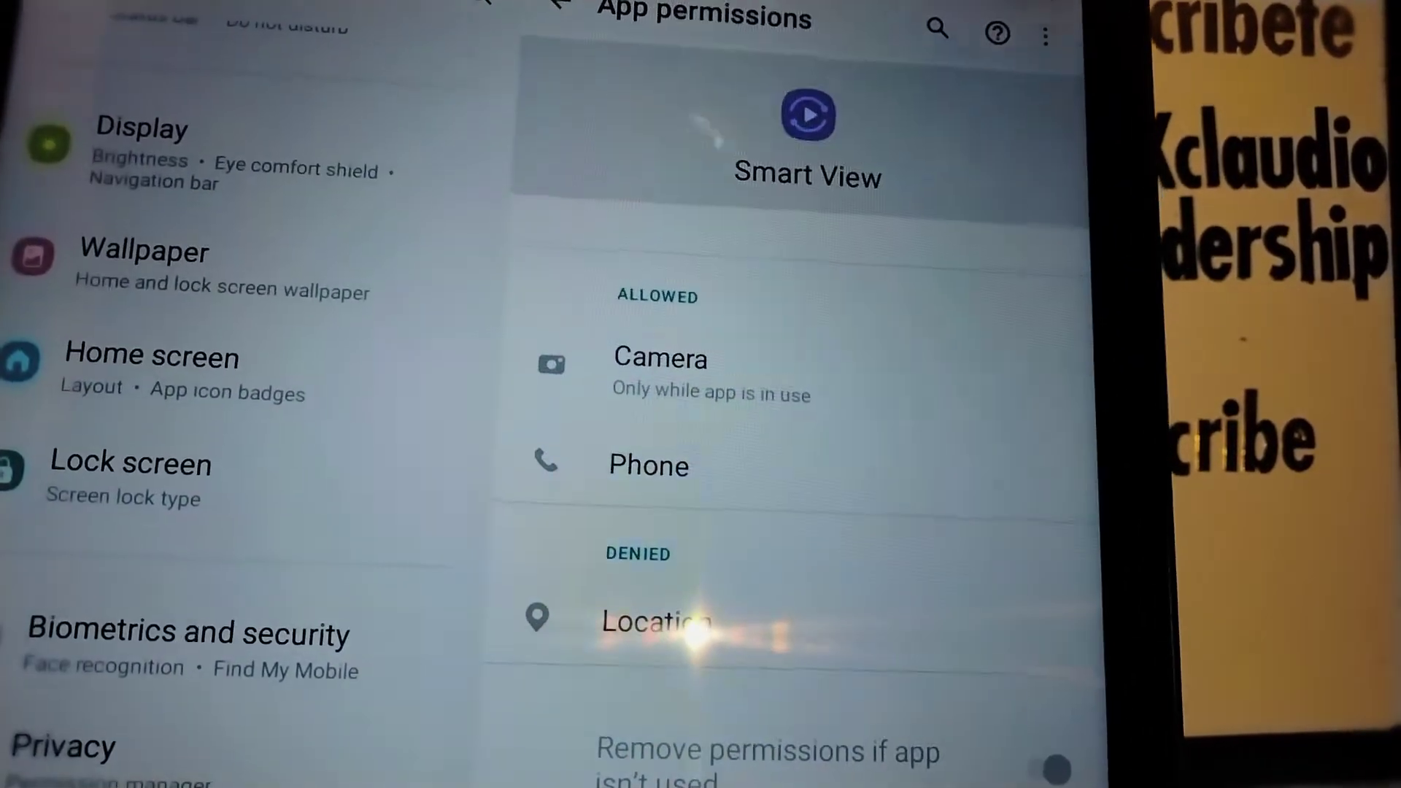
{"action": "left_click", "coordinate": [560, 16]}
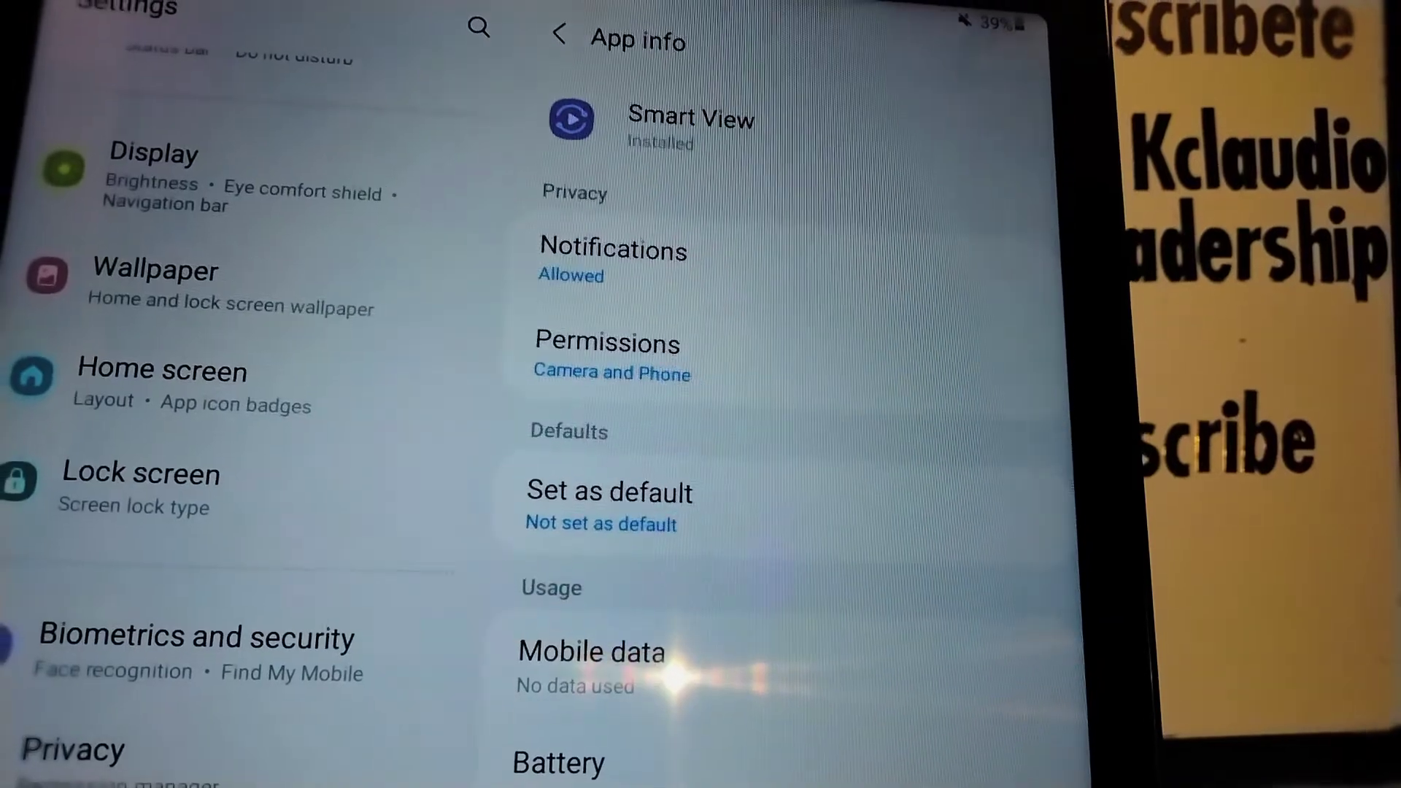
{"action": "scroll", "scroll_direction": "down", "scroll_amount": 3}
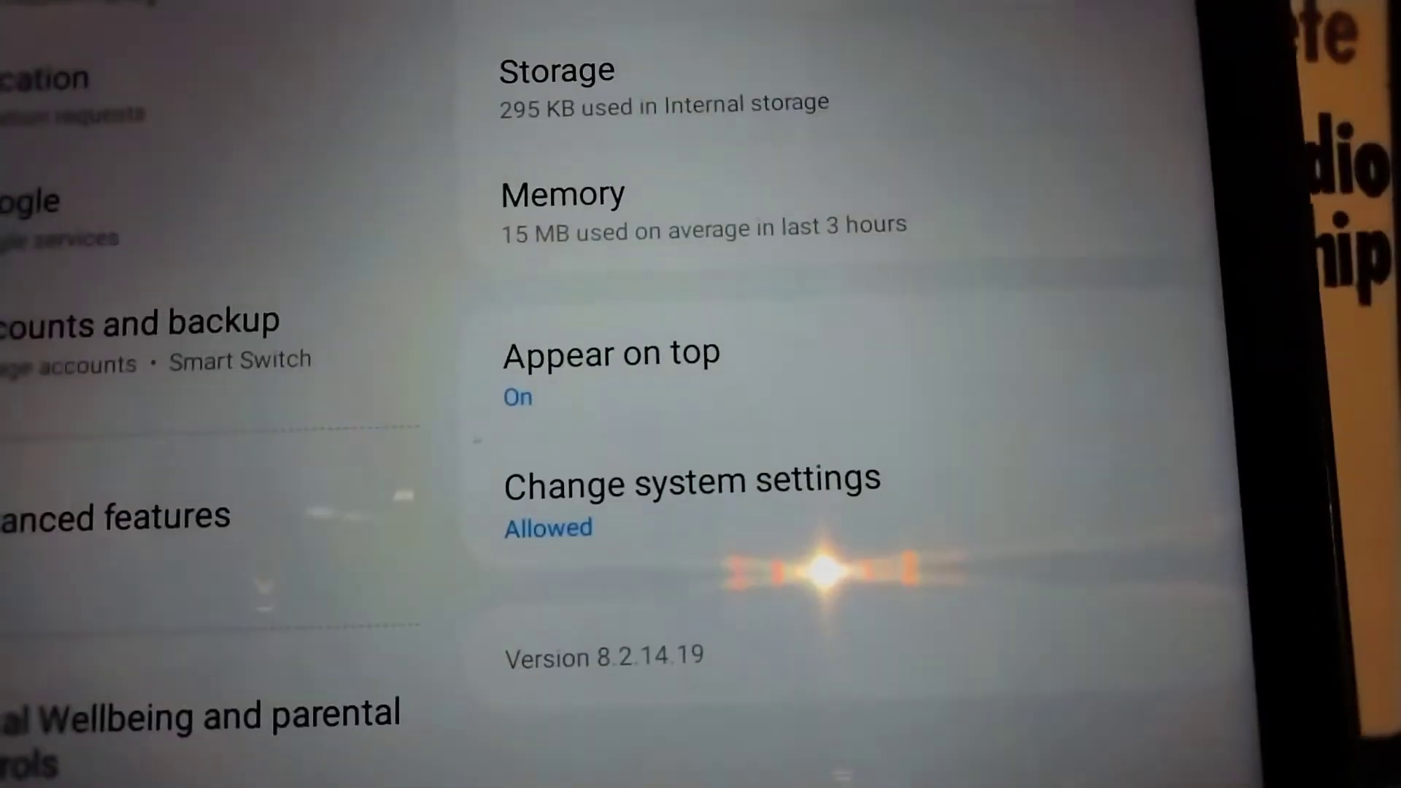